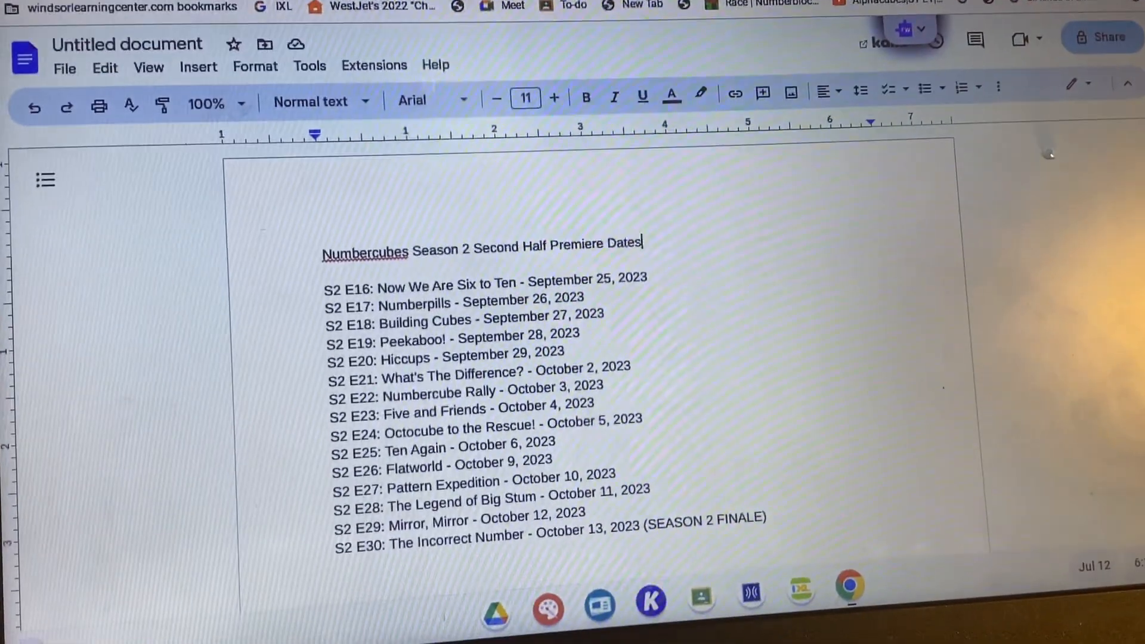
scroll(down, 3)
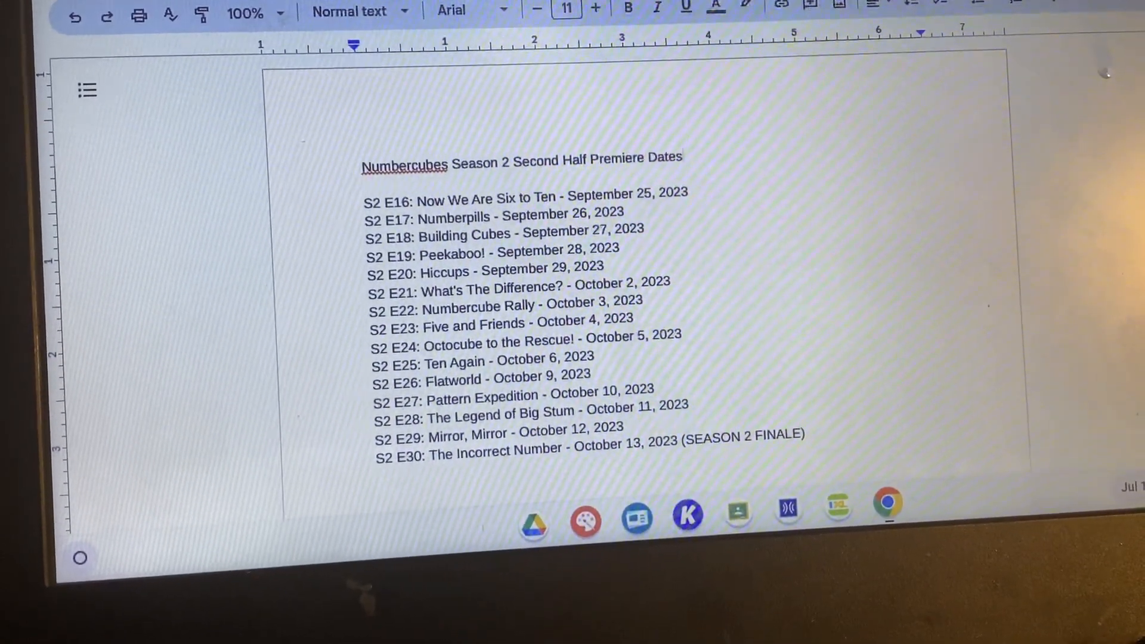
scroll(up, 3)
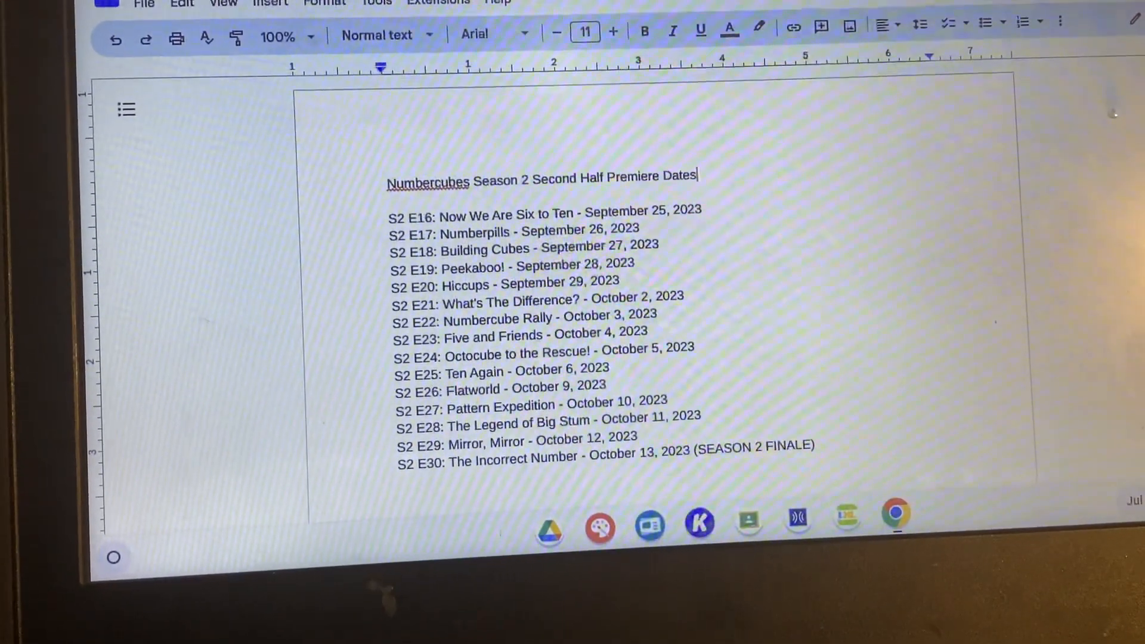
scroll(up, 3)
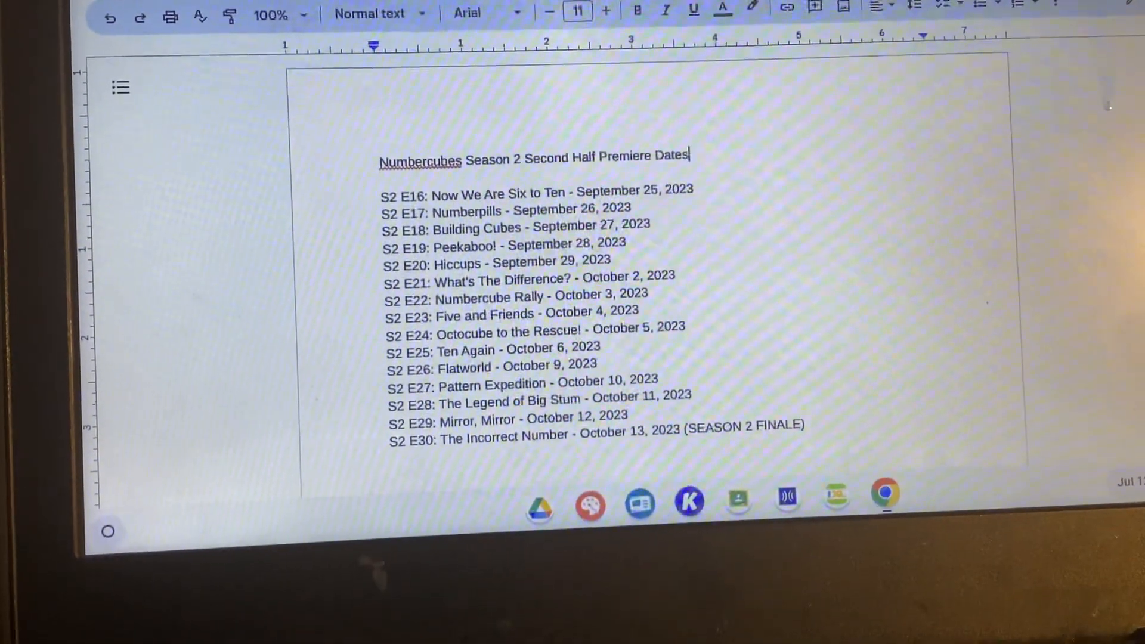
scroll(up, 3)
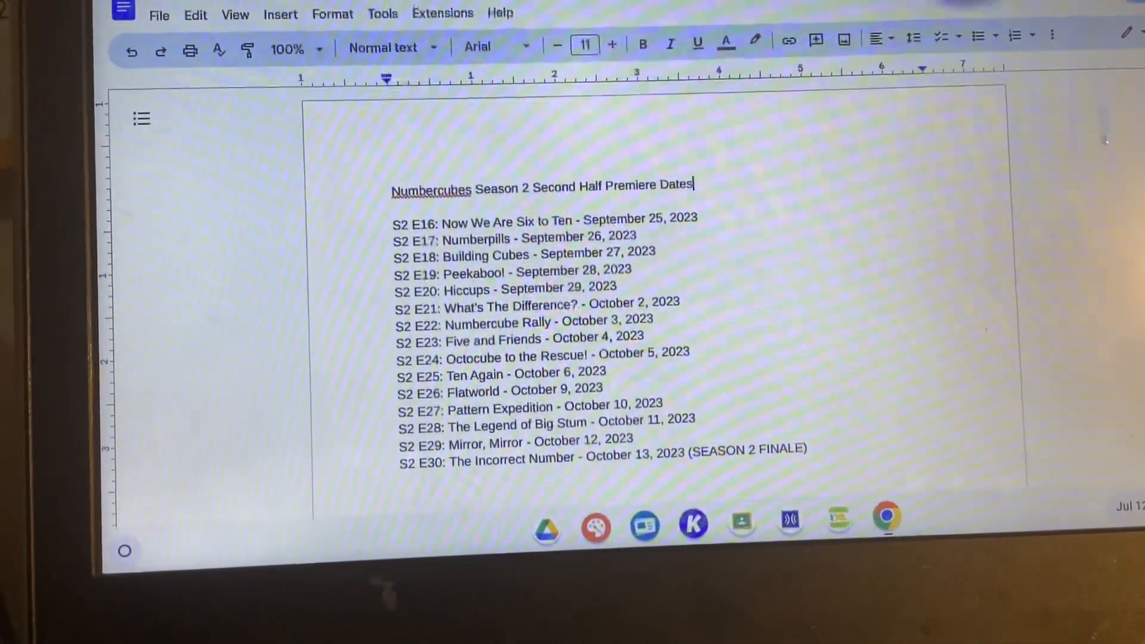
scroll(up, 3)
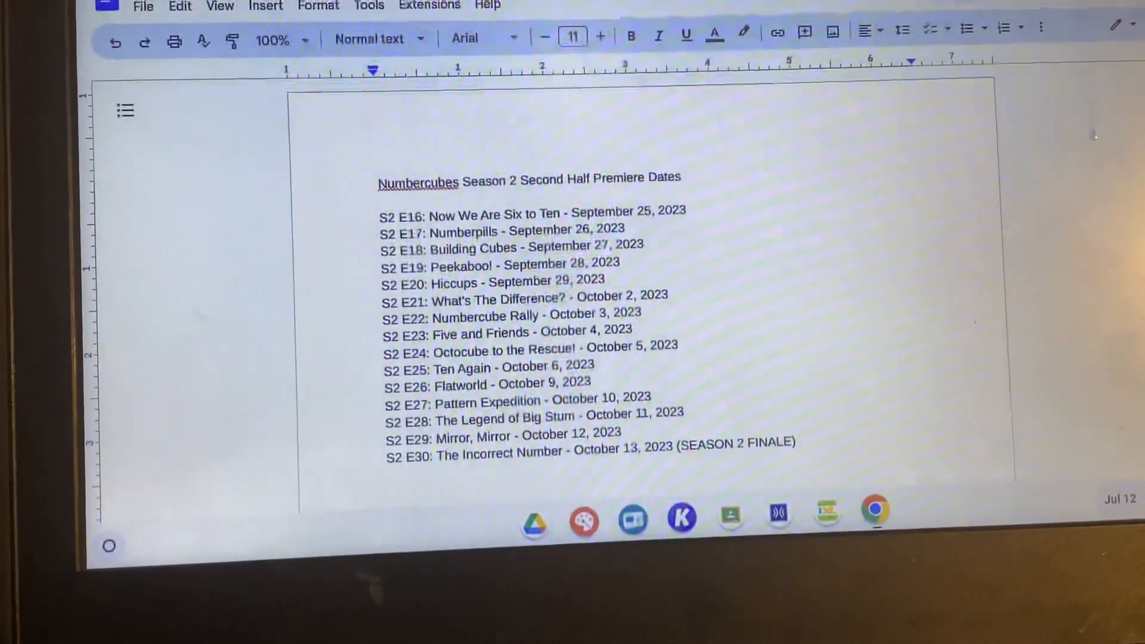
scroll(up, 3)
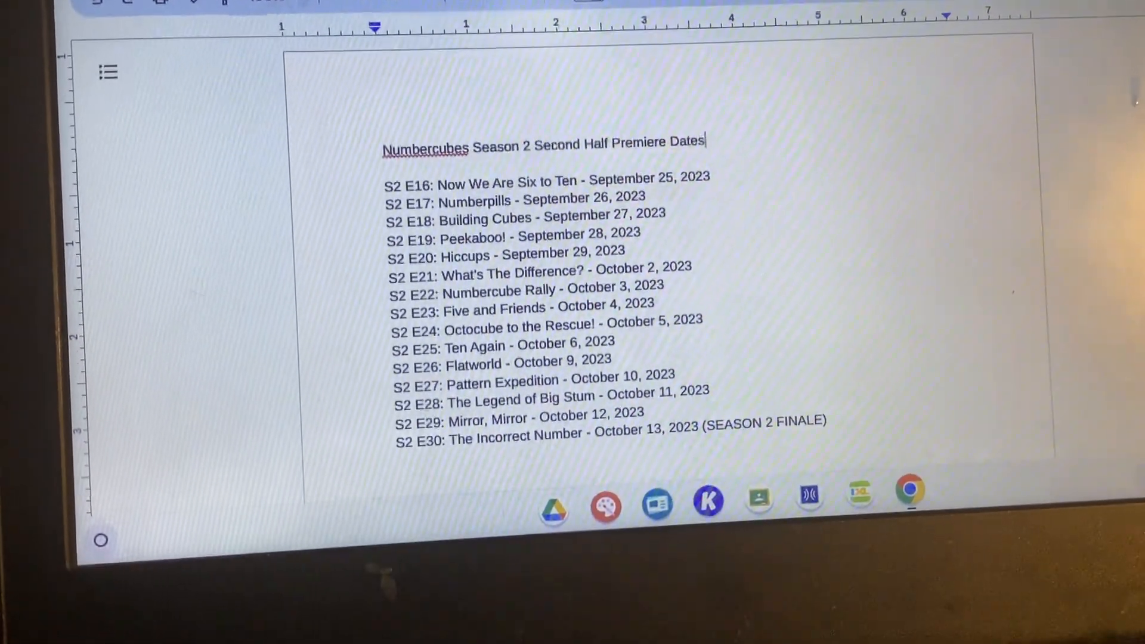
scroll(up, 3)
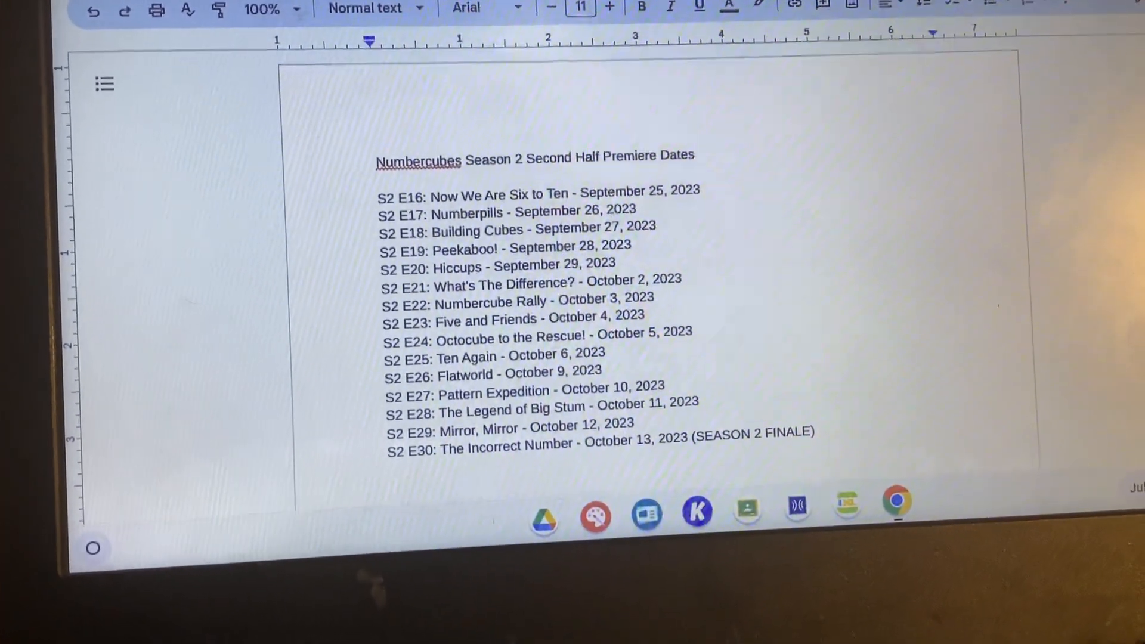
scroll(up, 3)
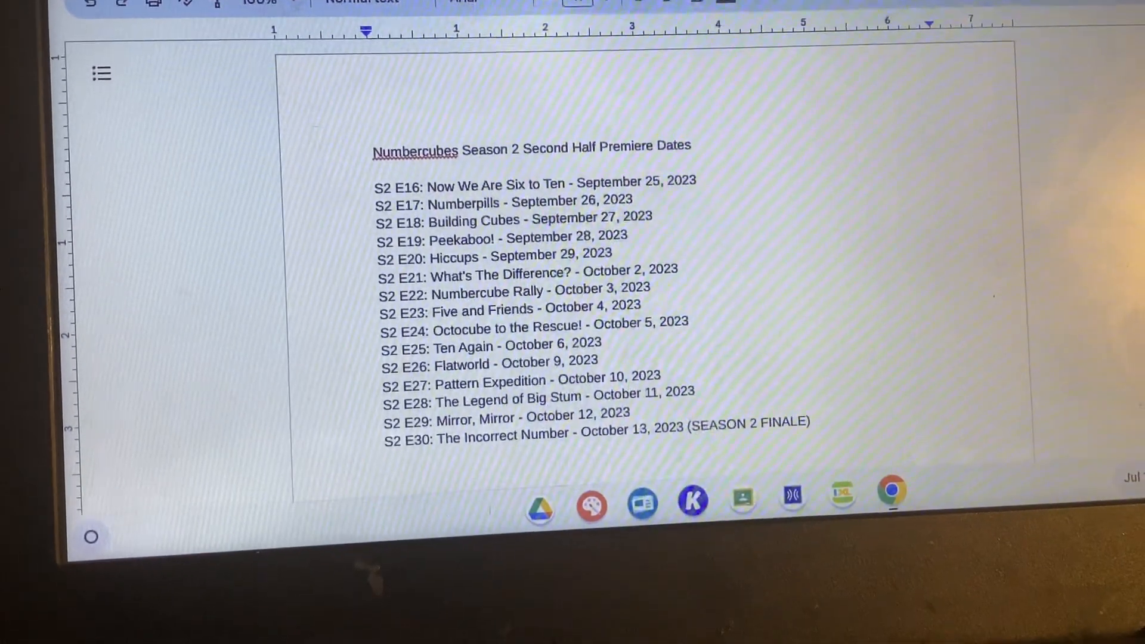